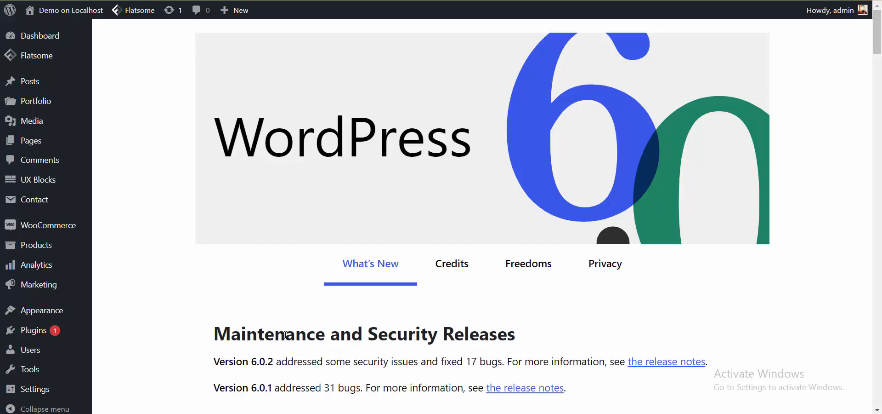
mouse_move(182, 163)
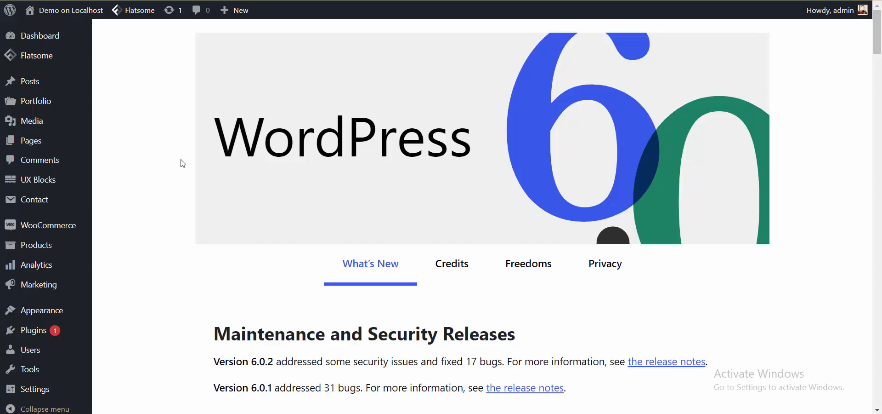
mouse_move(264, 368)
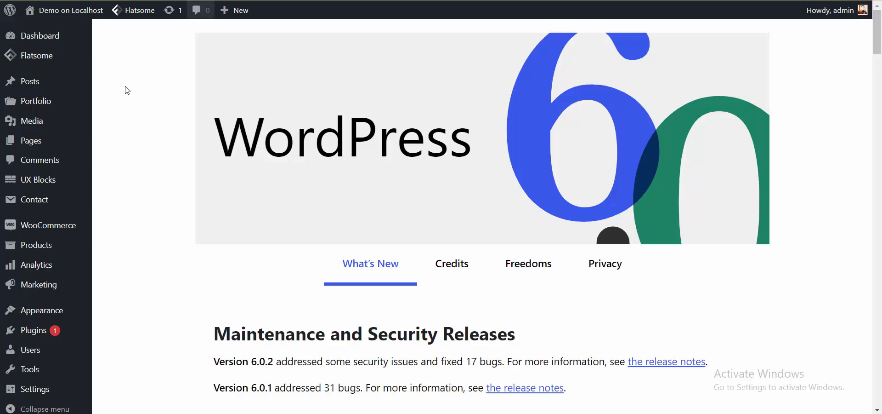
mouse_move(137, 175)
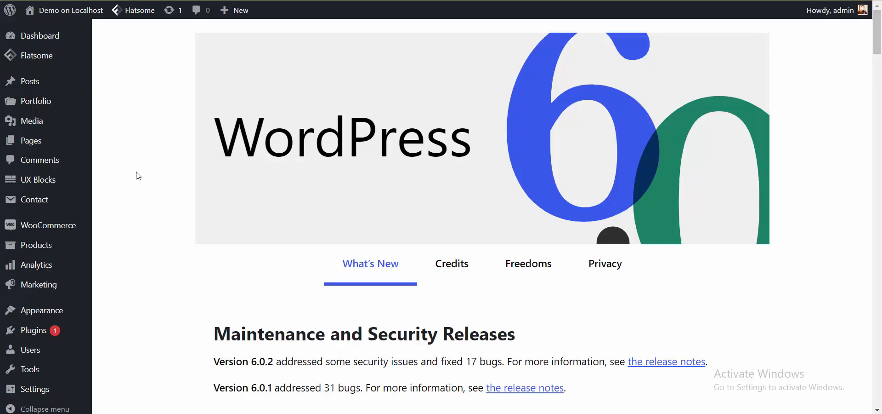
Create a new WordPress page titled 'Demo for UX Builder'
scroll("down", 3)
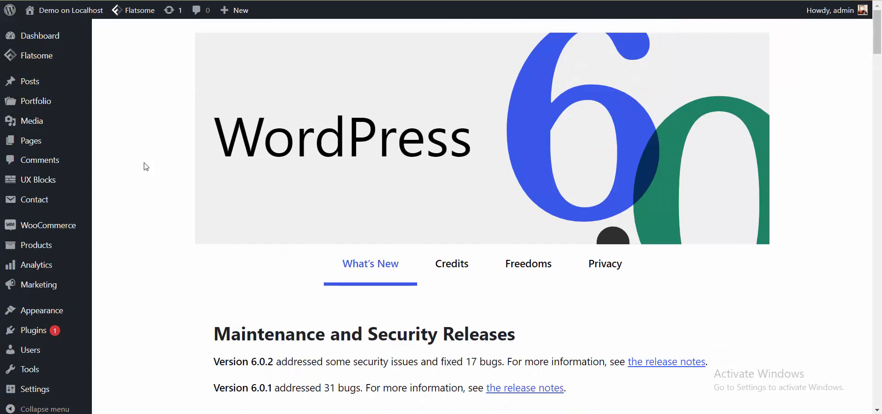
mouse_move(96, 132)
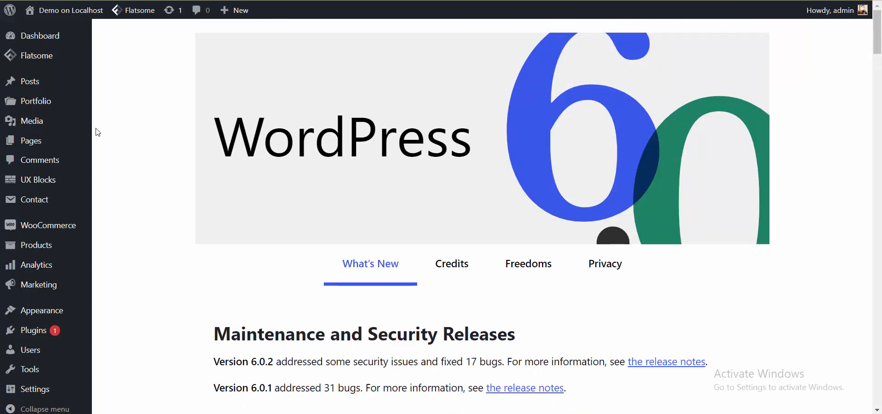
mouse_move(29, 139)
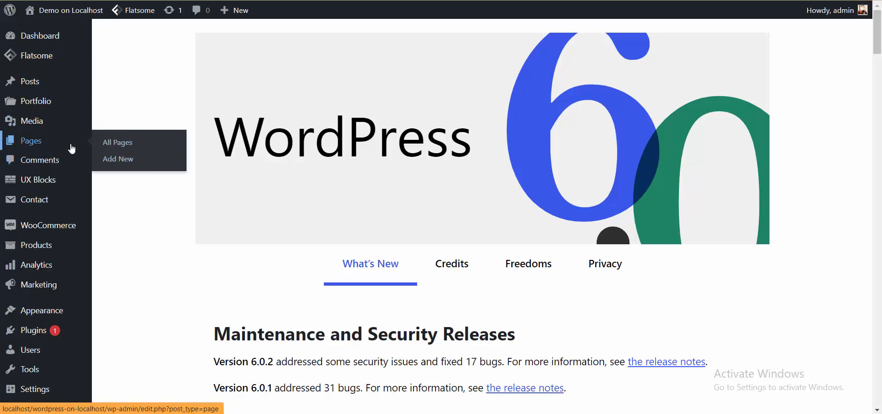
left_click(117, 159)
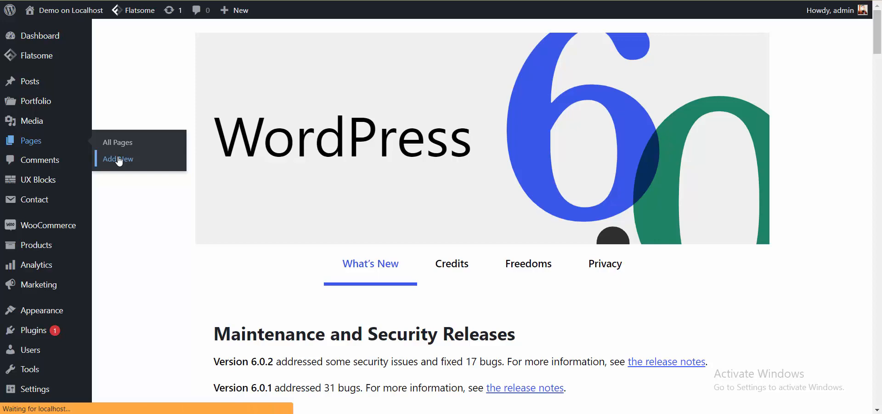
left_click(117, 159)
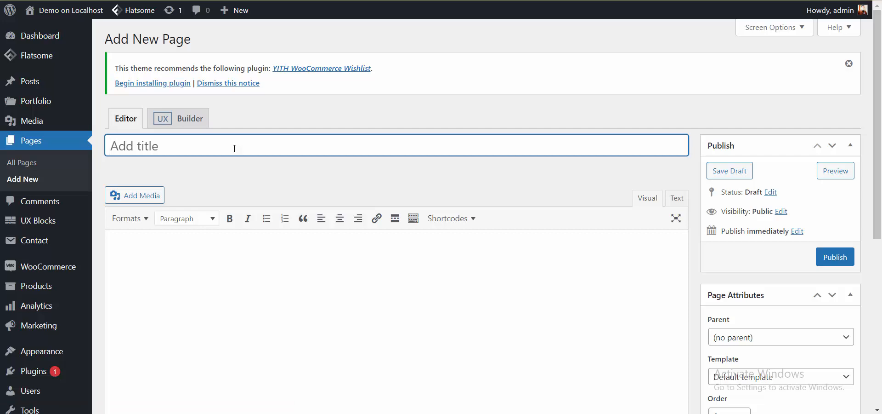
type("Demo")
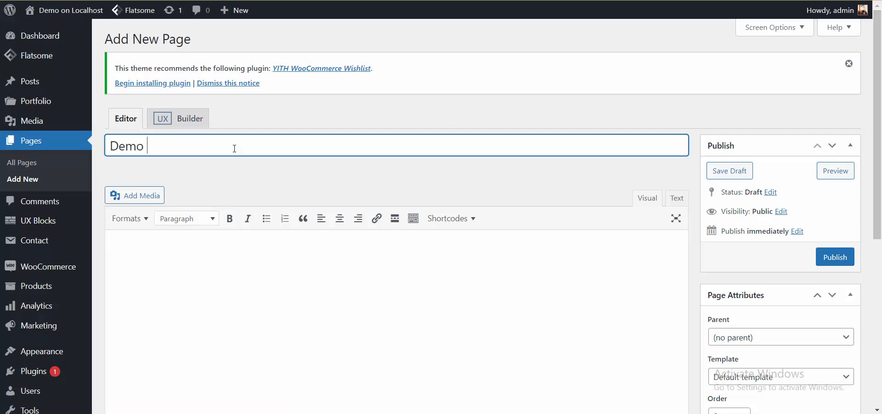
type("for")
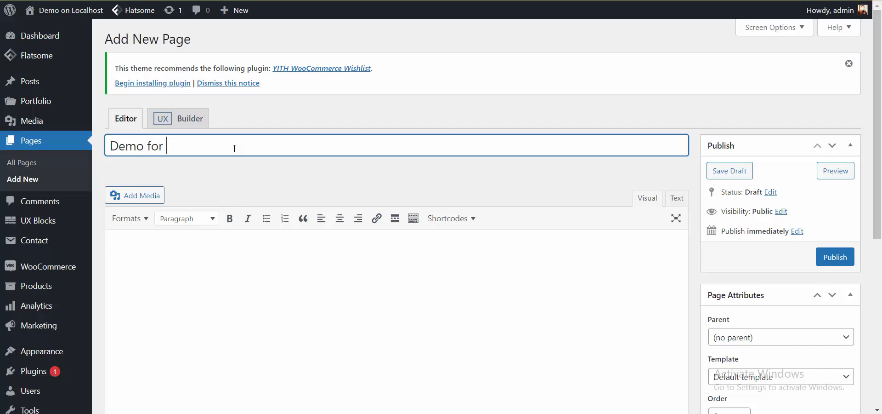
type("UX B")
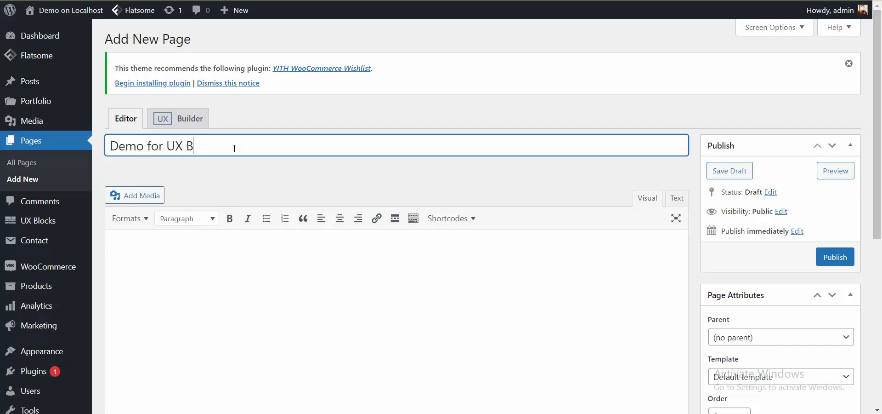
type("uilder")
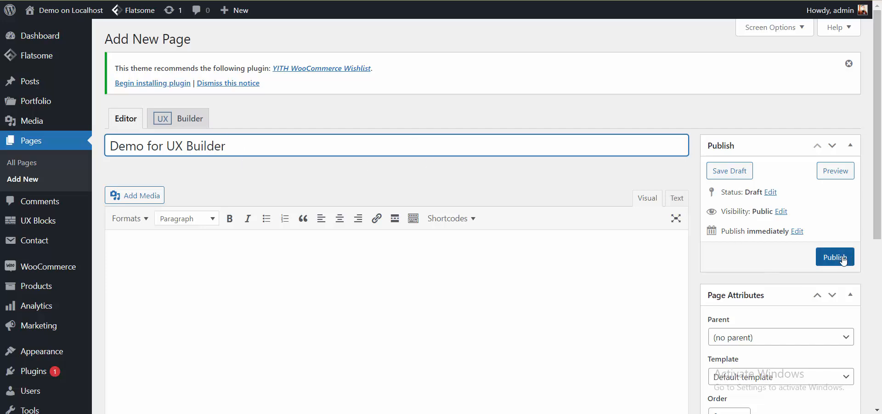
Publish the page so its permalink and 'Page published' notice appear
left_click(835, 256)
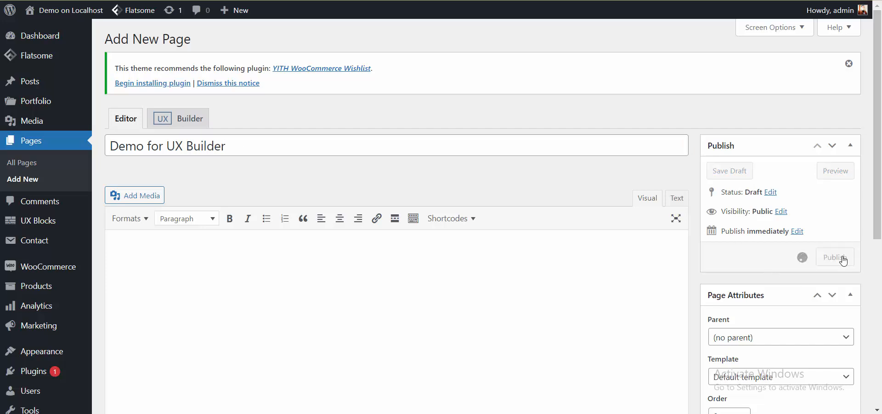
mouse_move(408, 183)
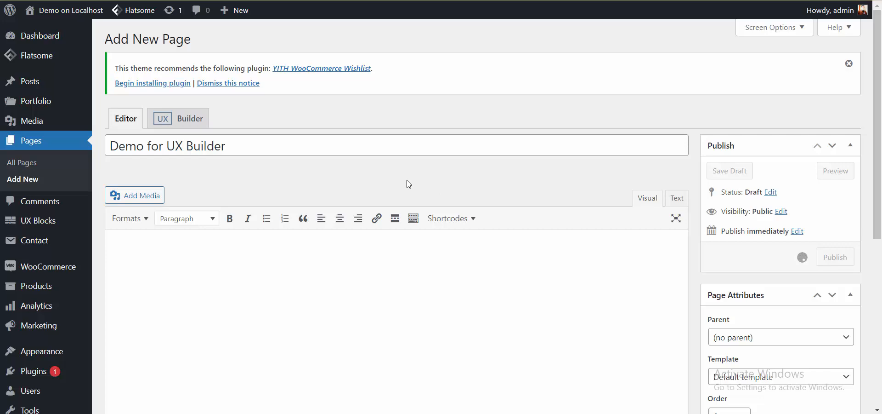
left_click(835, 256)
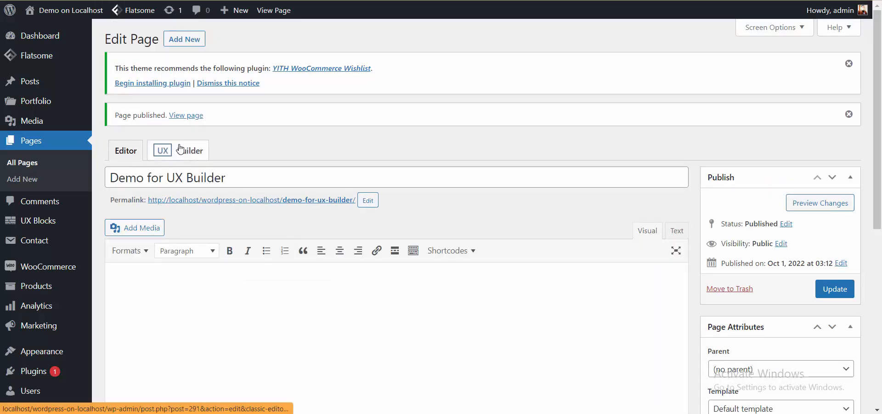
mouse_move(582, 251)
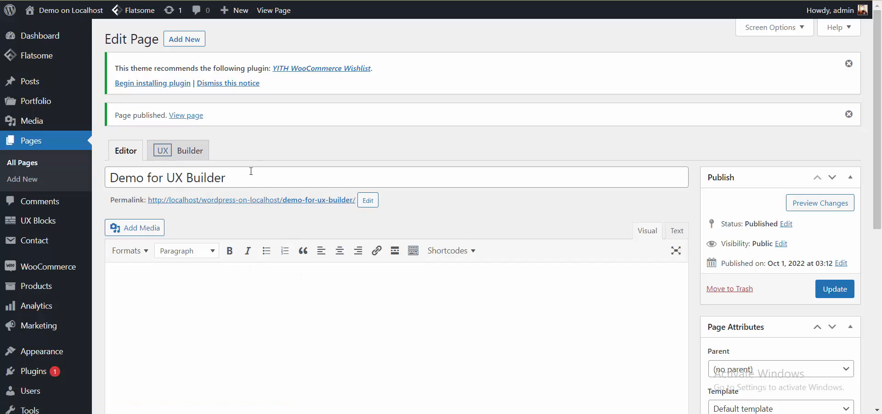
mouse_move(190, 150)
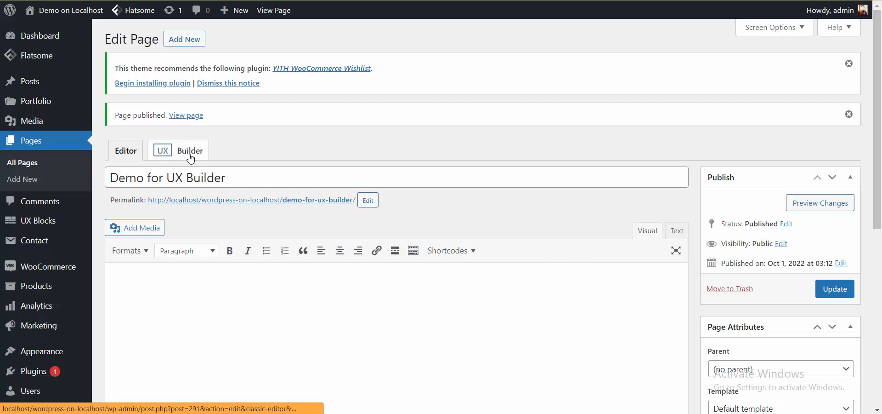
Open the page in UX Builder and browse the ready-made shop template gallery
left_click(178, 150)
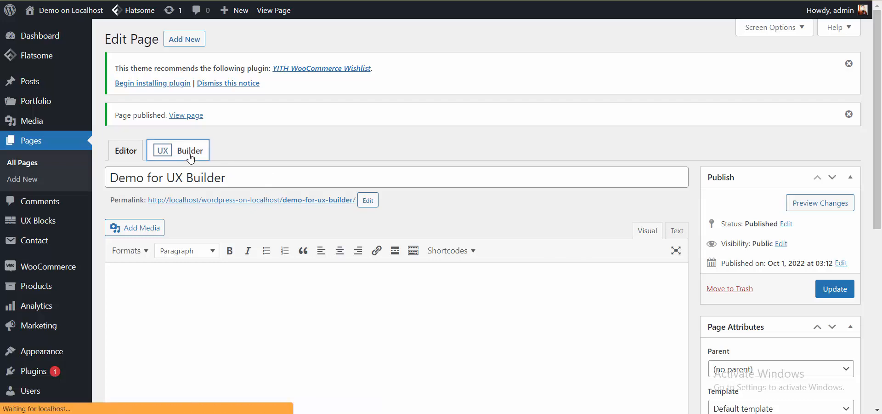
left_click(190, 149)
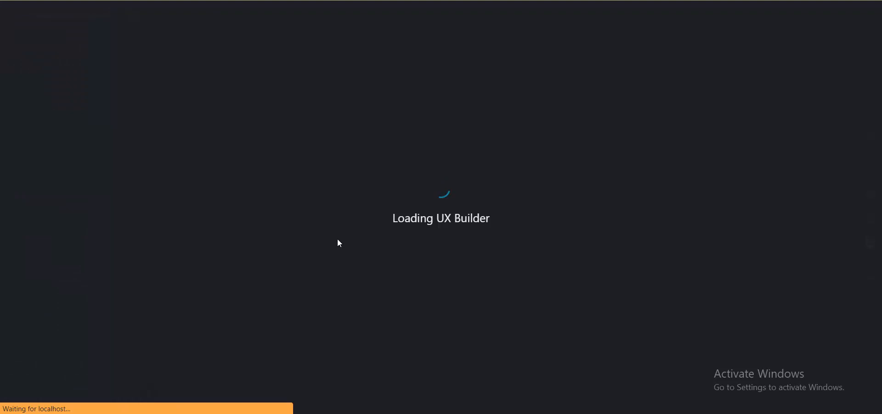
mouse_move(478, 229)
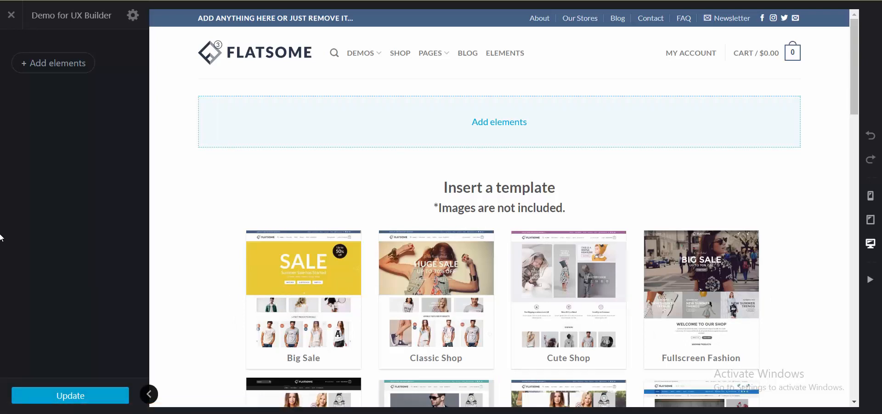
mouse_move(523, 200)
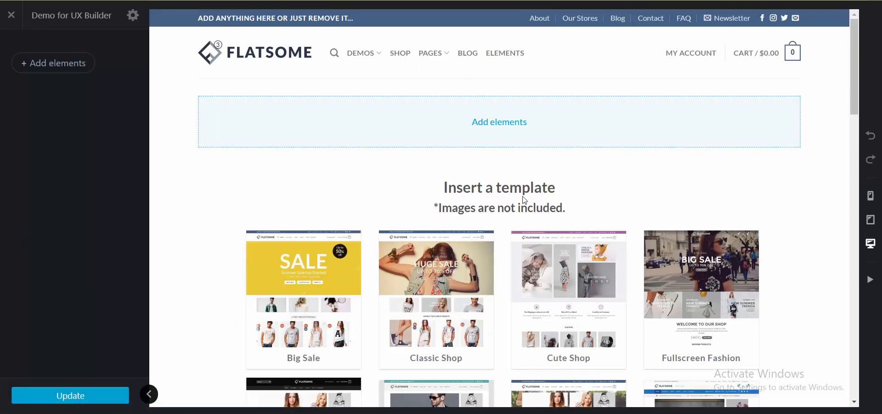
mouse_move(588, 204)
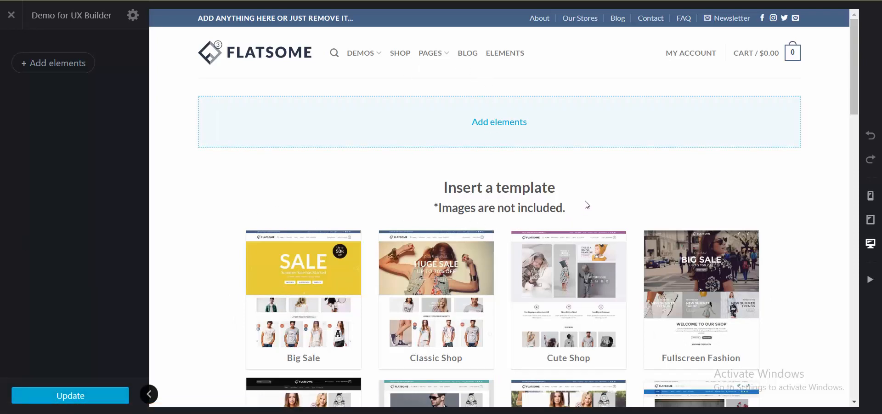
scroll("down", 3)
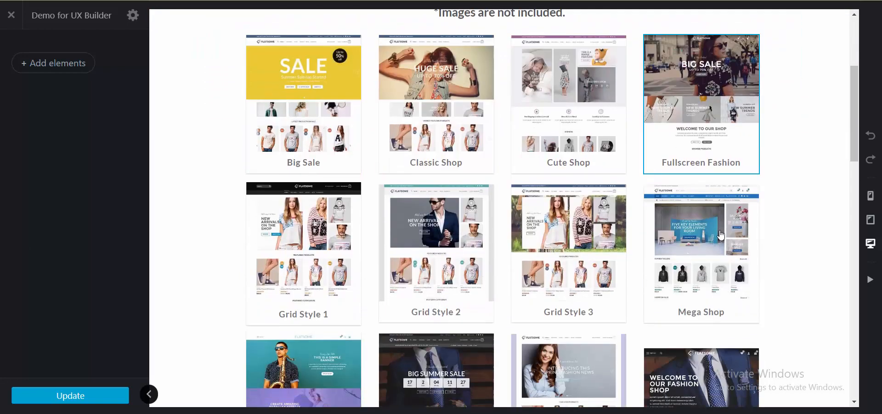
scroll("down", 3)
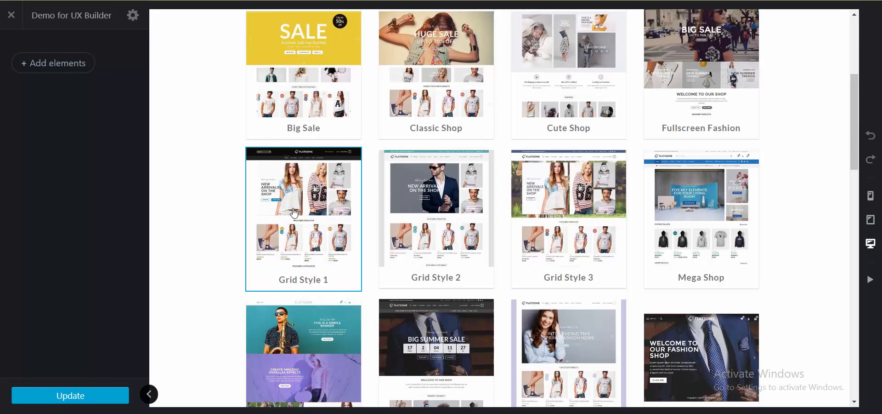
scroll("down", 3)
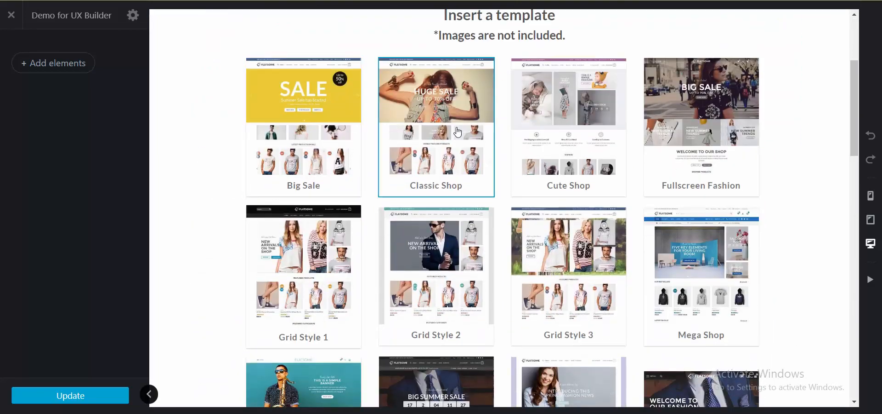
Insert the Classic Shop template and review its Huge Sale banner and featured products
left_click(435, 126)
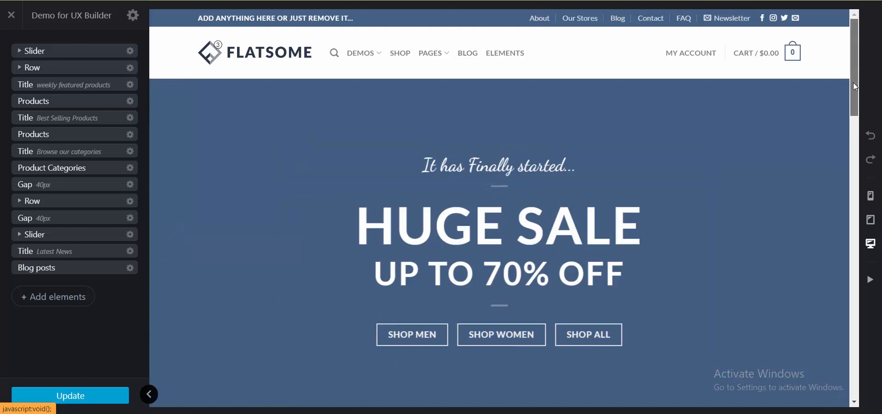
scroll("down", 3)
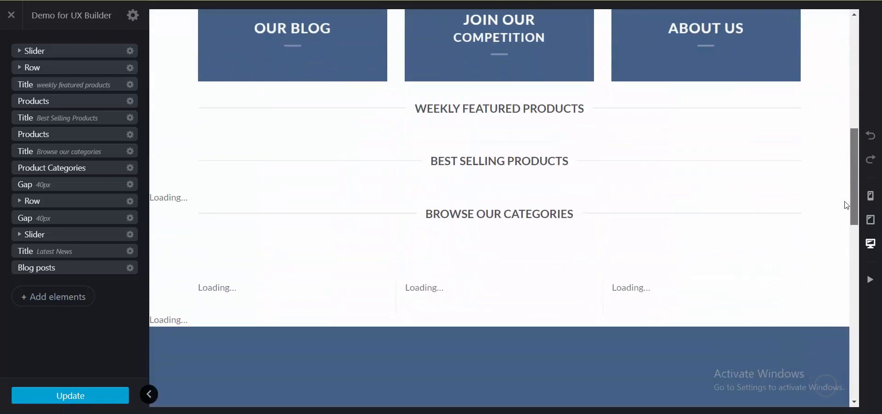
scroll("down", 3)
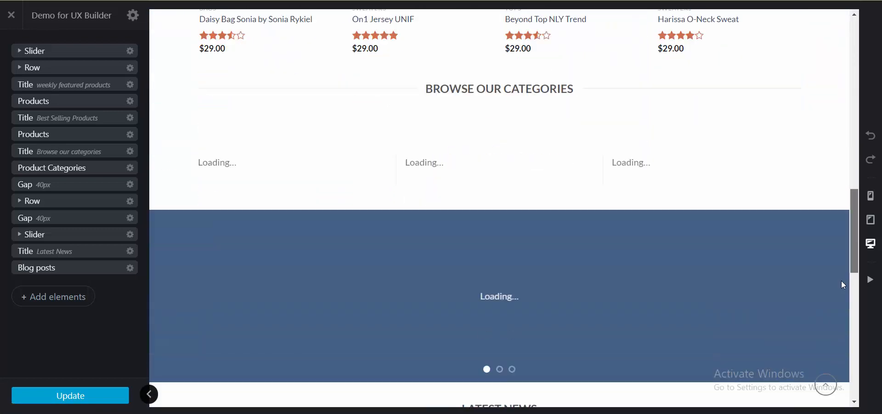
scroll("down", 3)
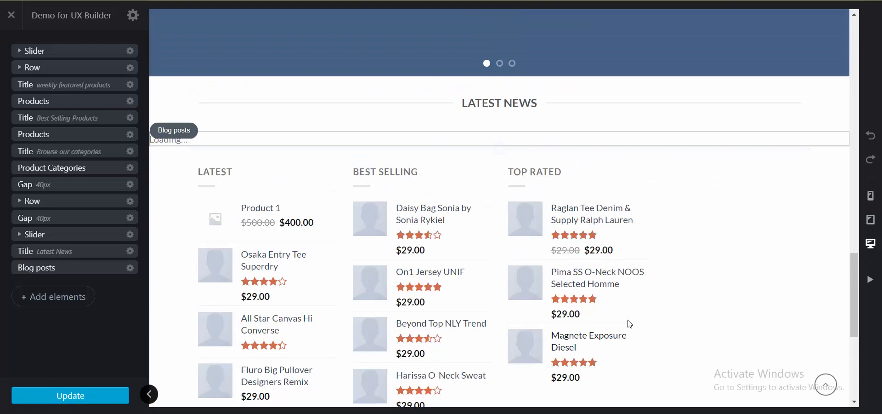
scroll("down", 3)
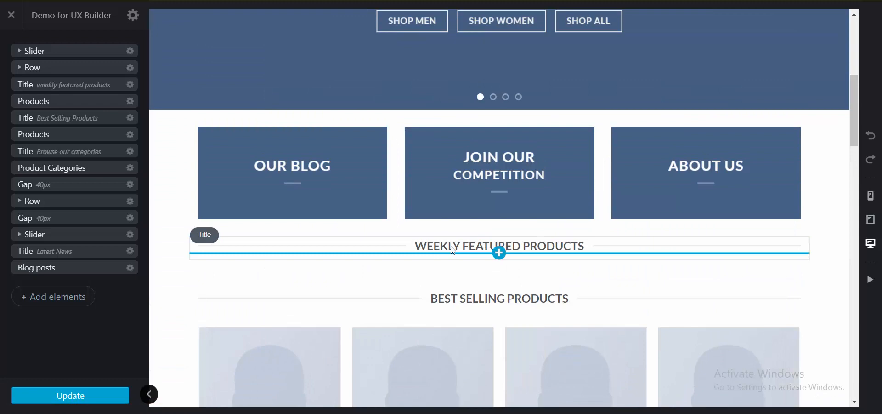
scroll("down", 3)
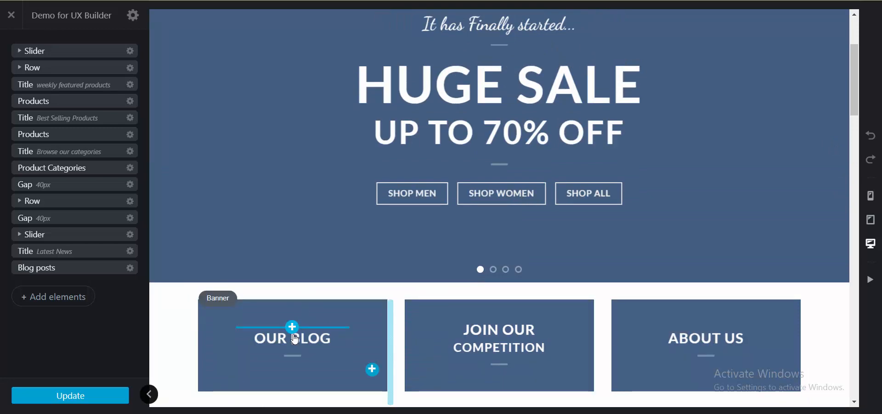
scroll("up", 3)
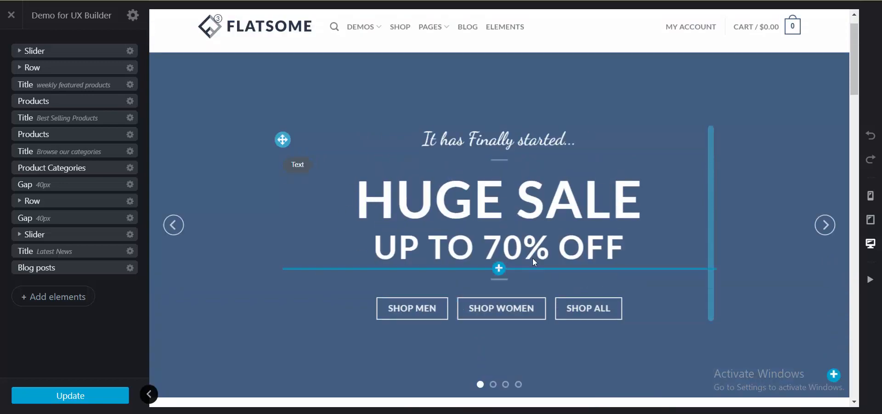
mouse_move(767, 220)
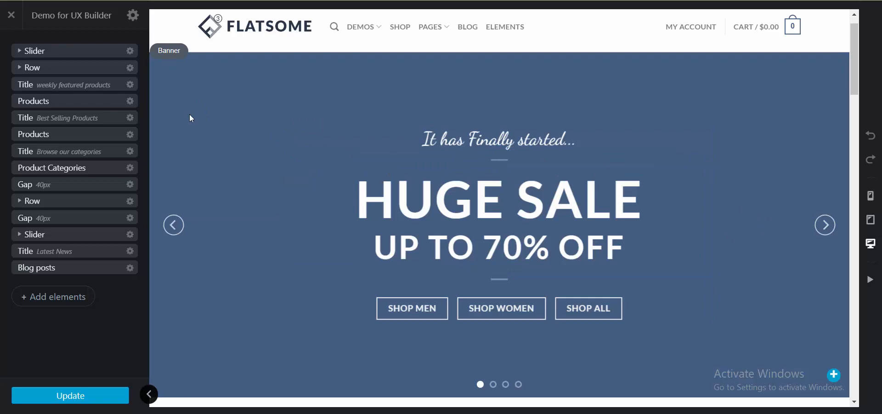
mouse_move(235, 217)
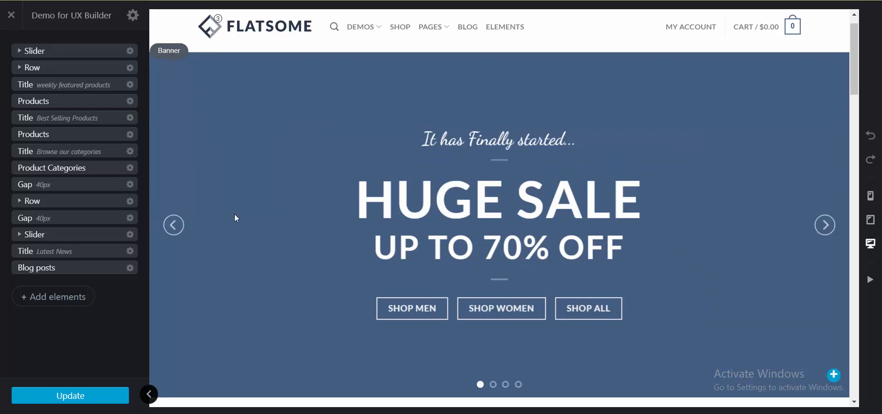
Scroll on through the loaded categories and latest news sections
scroll("down", 3)
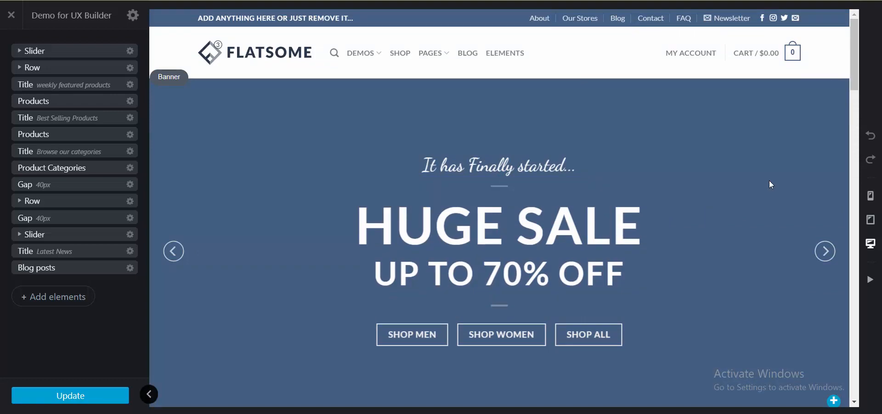
scroll("down", 3)
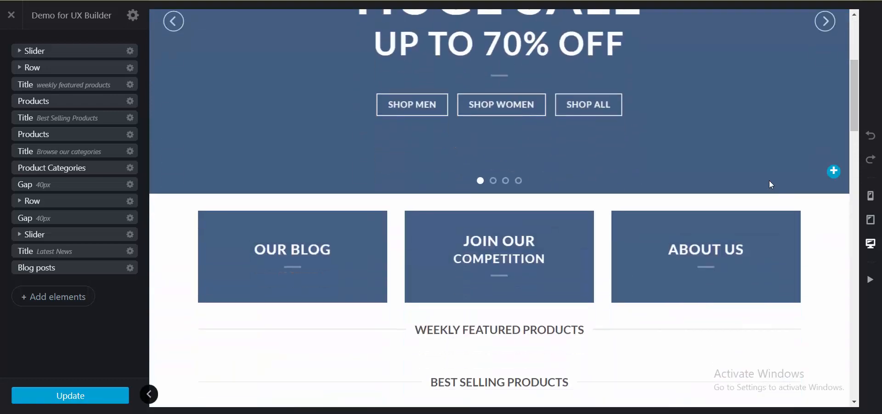
scroll("down", 3)
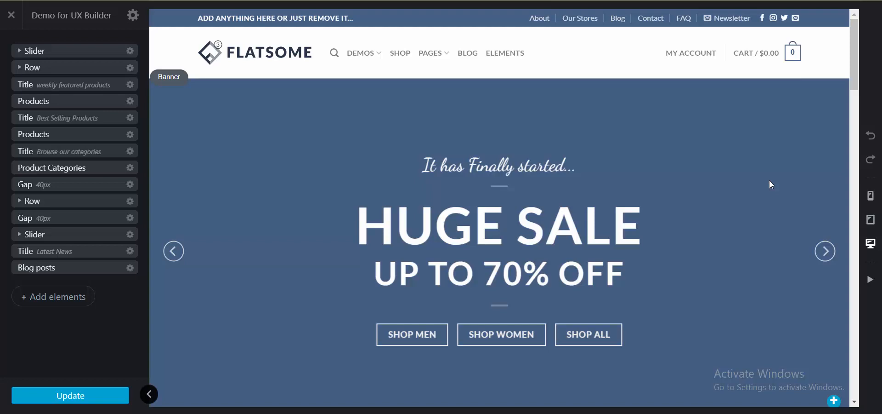
scroll("down", 3)
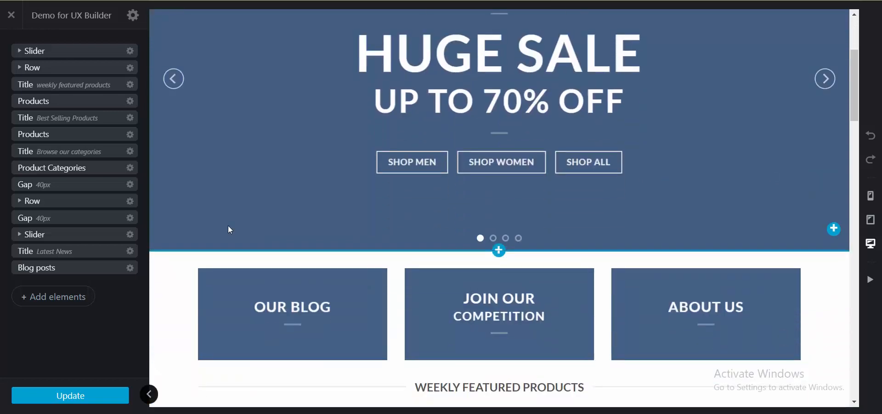
scroll("down", 3)
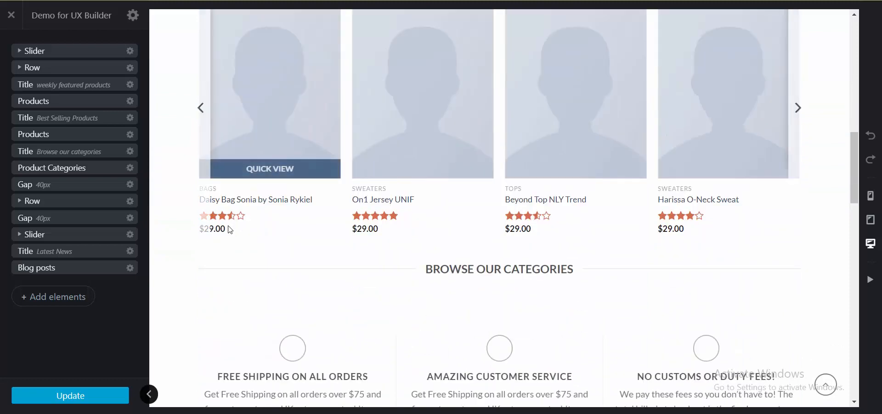